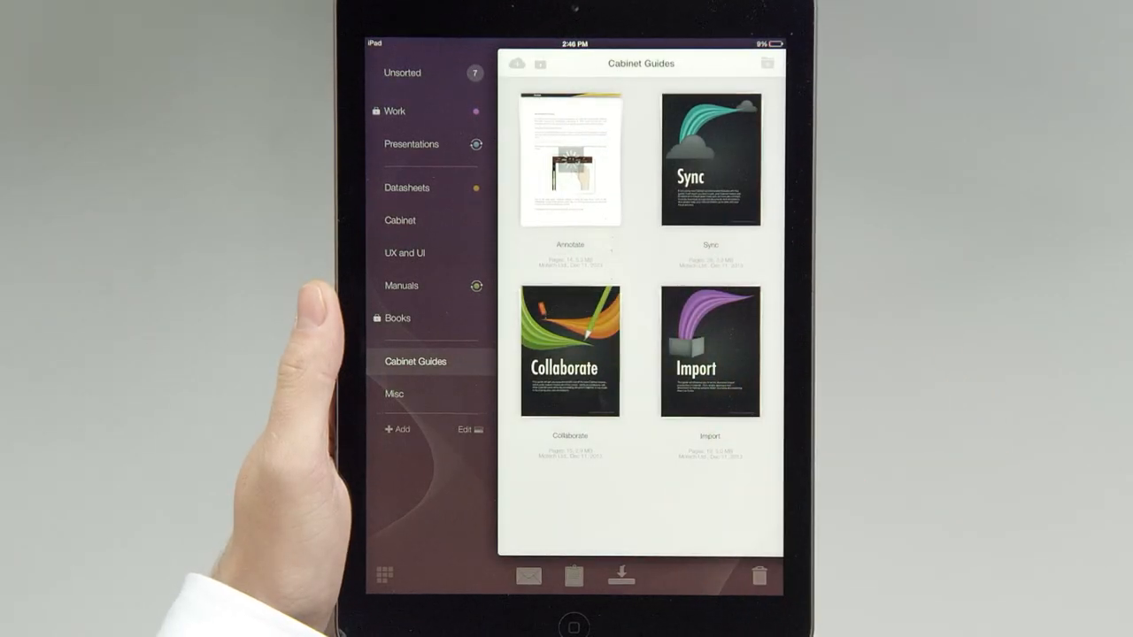
Step: Open the Annotate guide thumbnail from the Cabinet Guides shelf
click(569, 160)
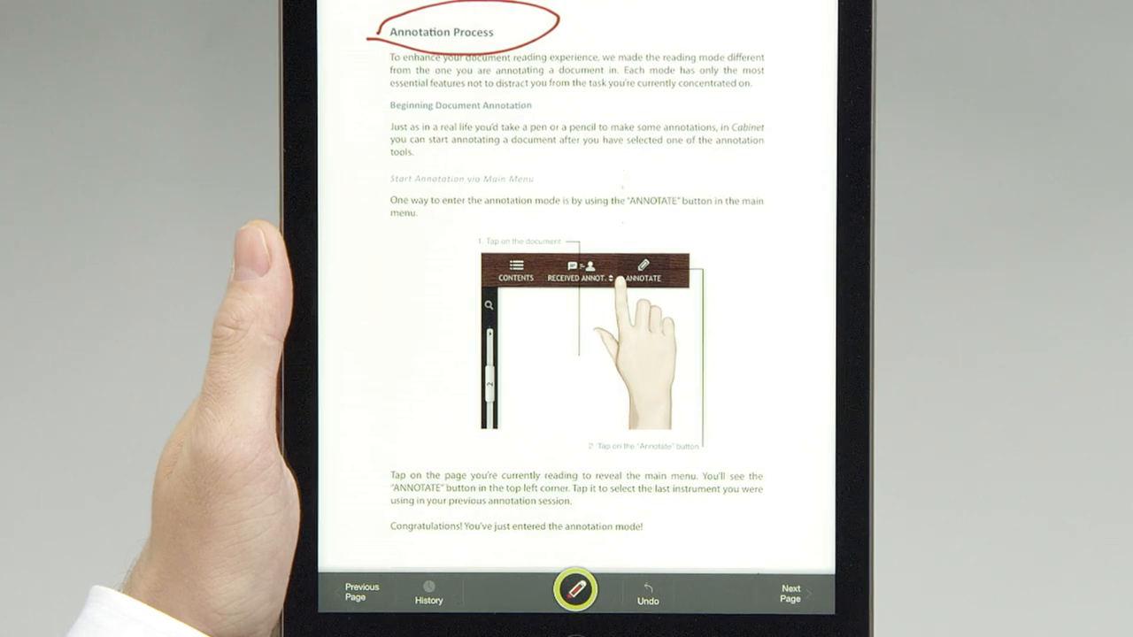
Step: Switch the pen to blue to mark the 'Start Annotation via Main Menu' line
click(572, 588)
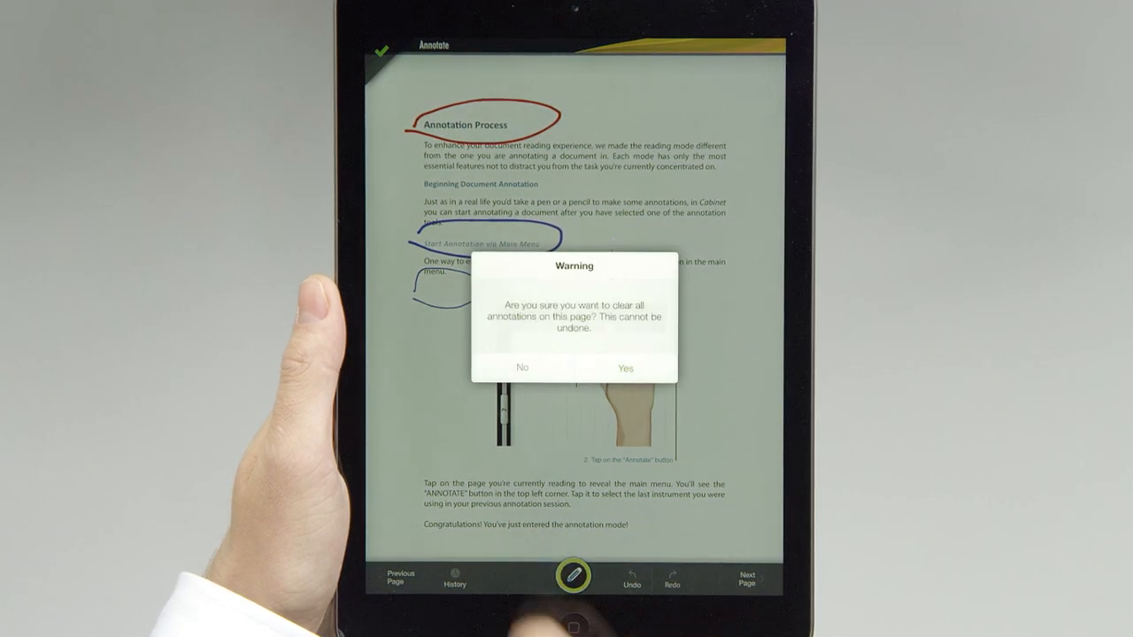
Step: Confirm Yes in the Warning dialog to erase all red and blue ink
click(625, 369)
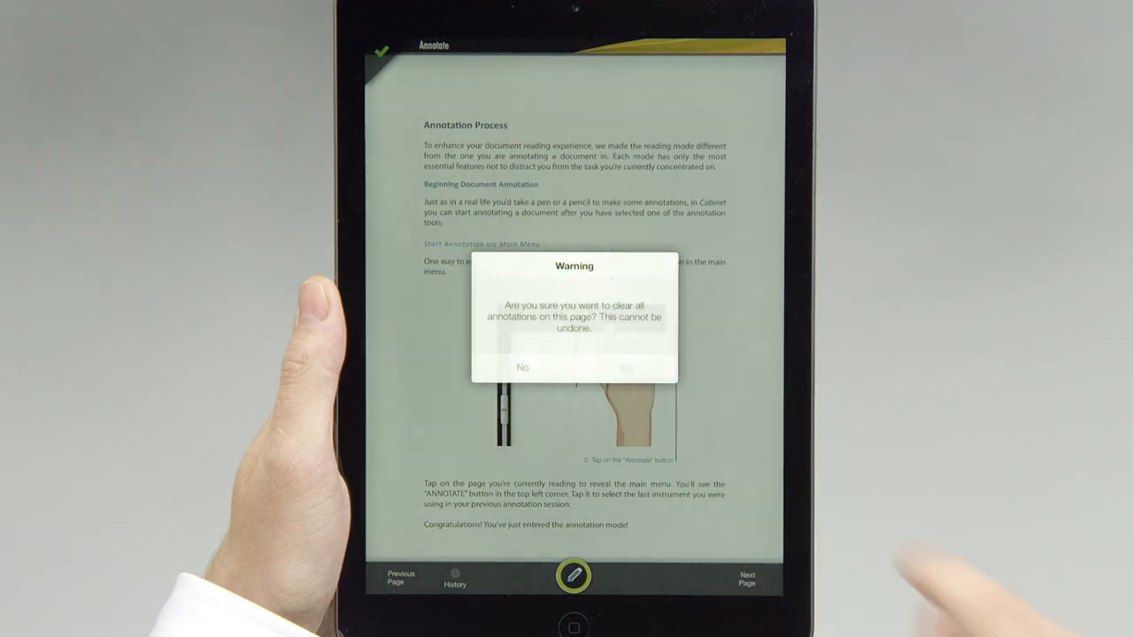